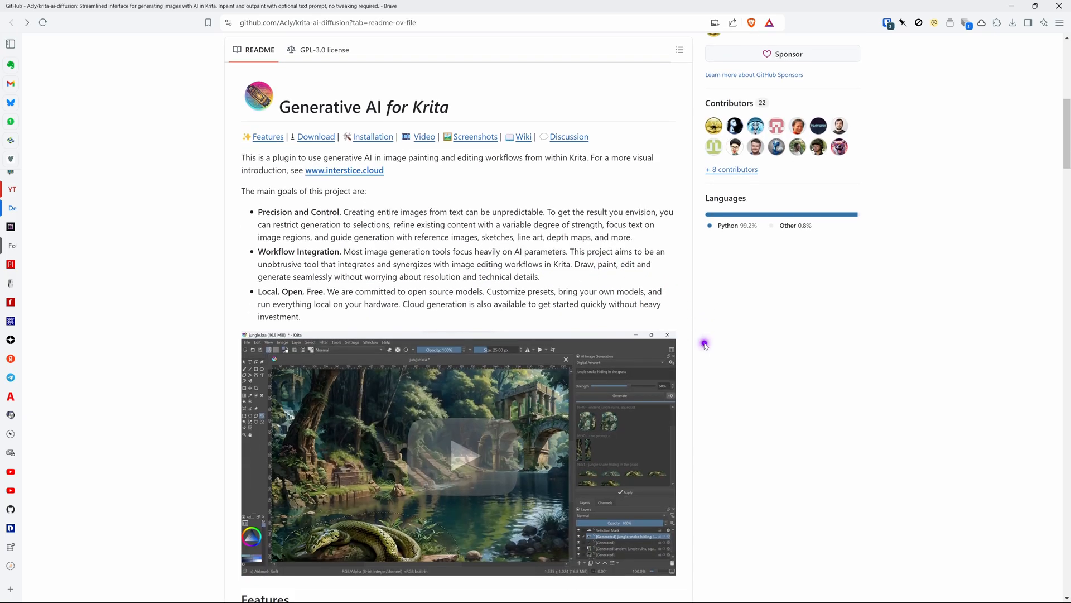
Scroll the plugin README down to the Installation section's update guidance
scroll(down, 3)
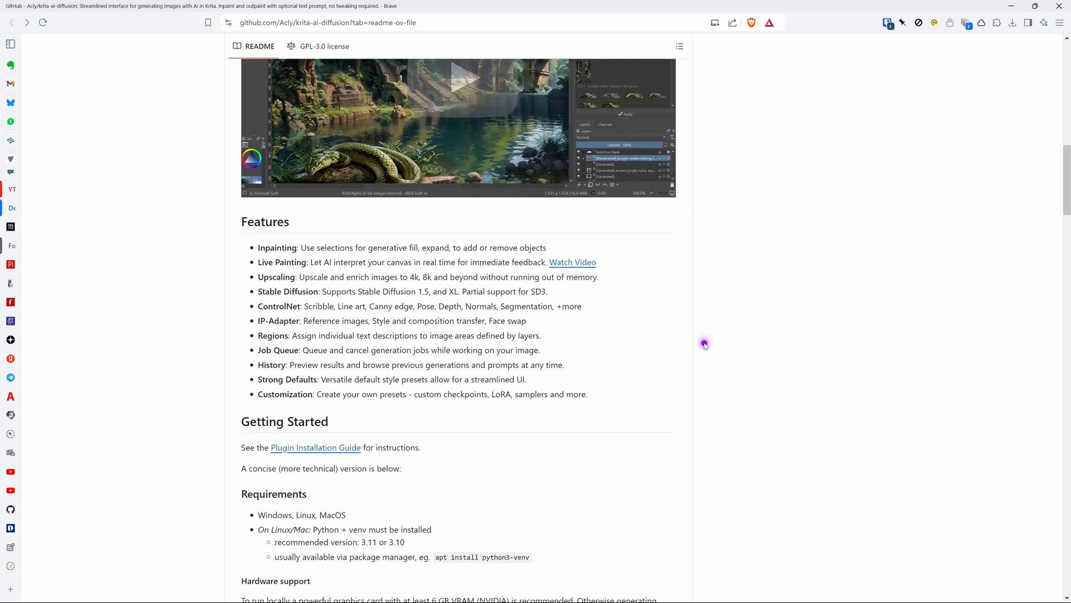
scroll(down, 3)
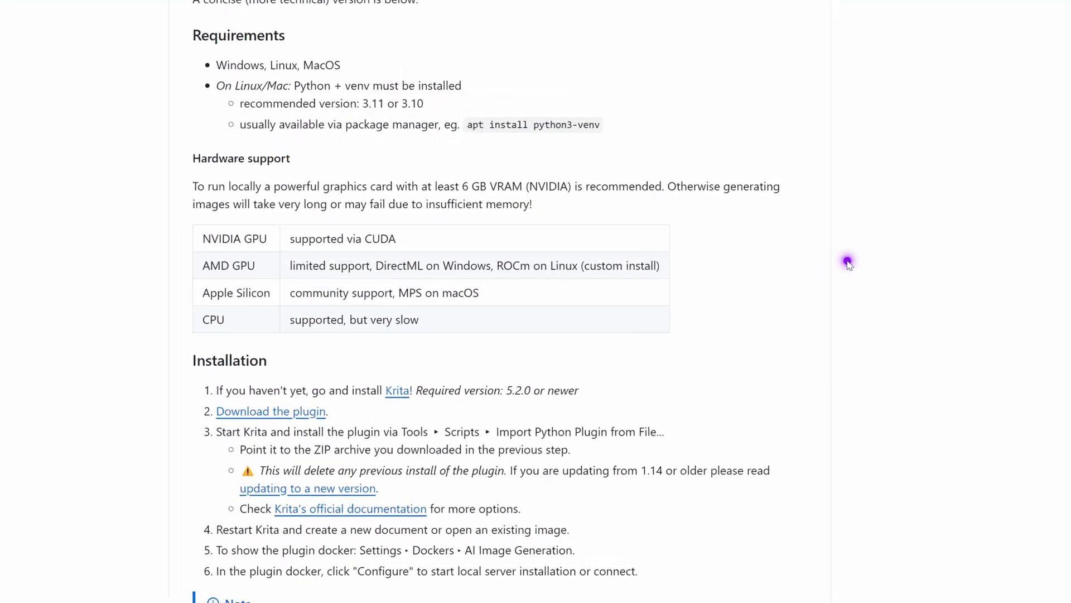
scroll(down, 3)
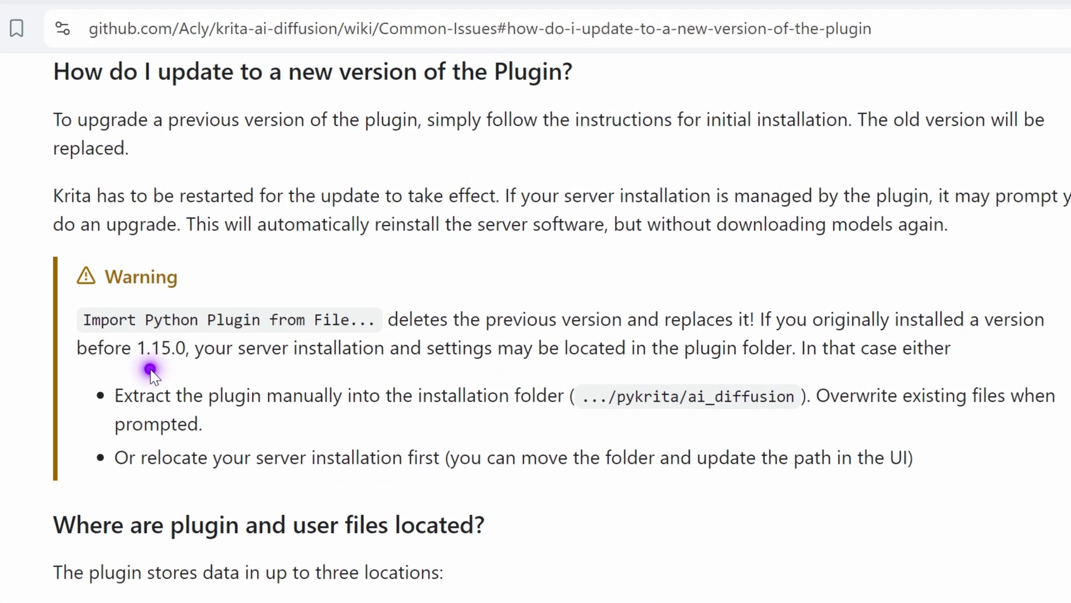
mouse_move(468, 140)
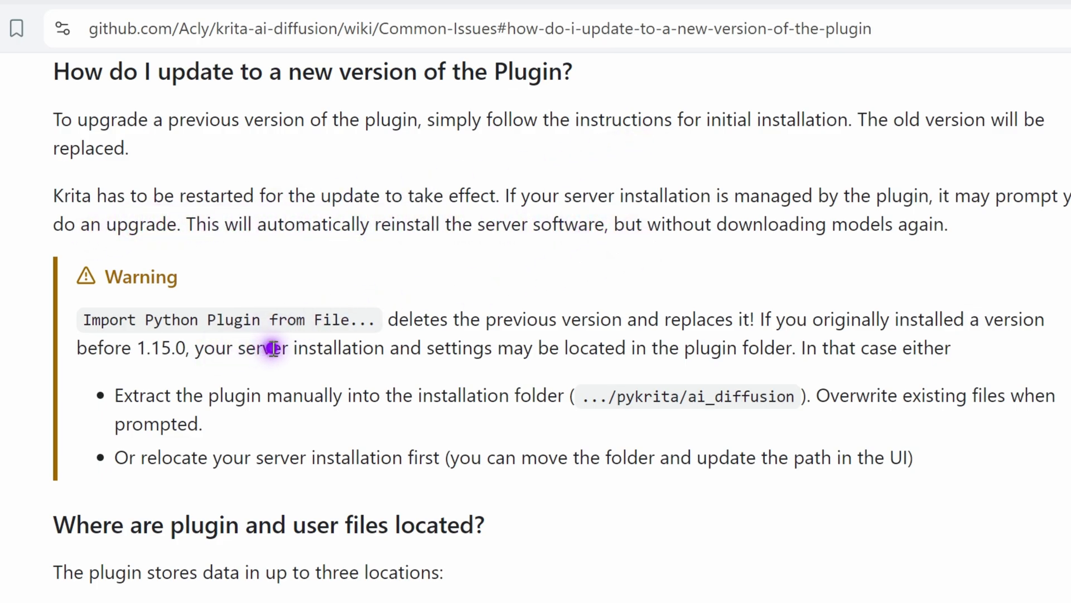
mouse_move(130, 341)
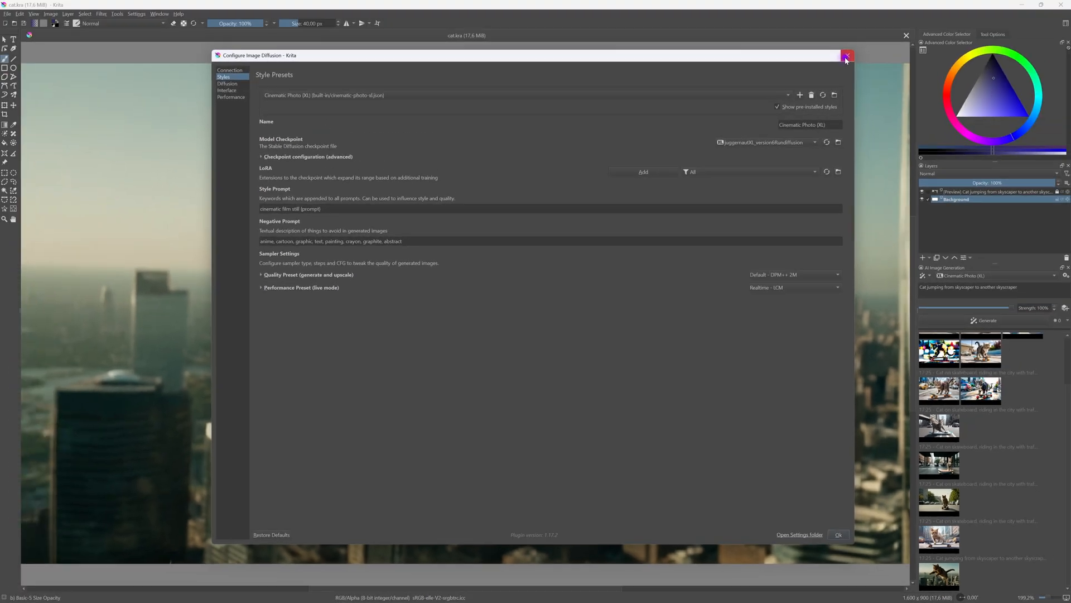
Close the Configure Image Diffusion settings window
click(847, 55)
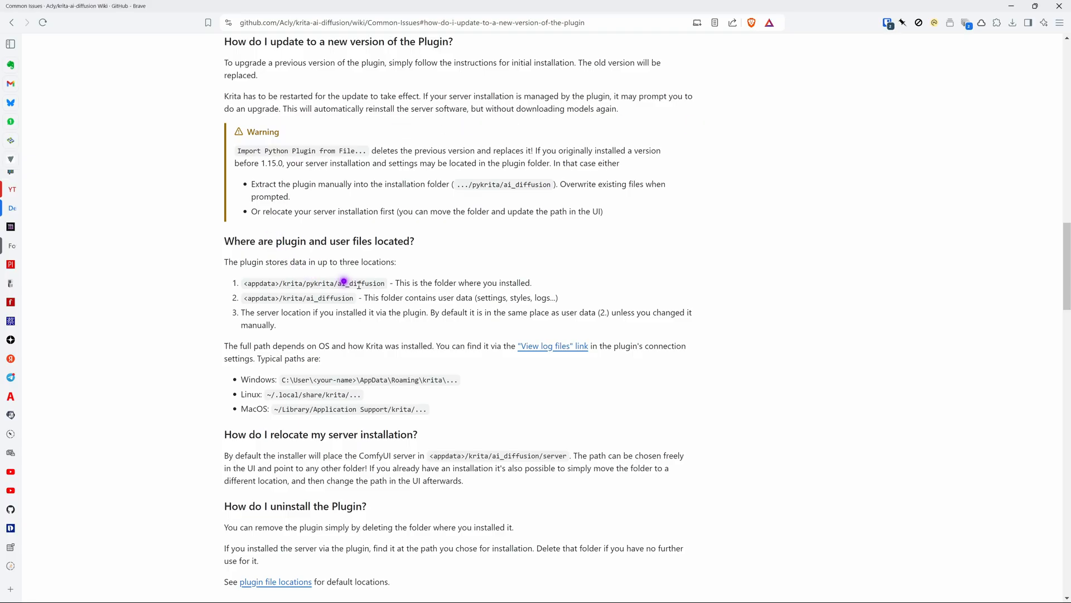
mouse_move(419, 314)
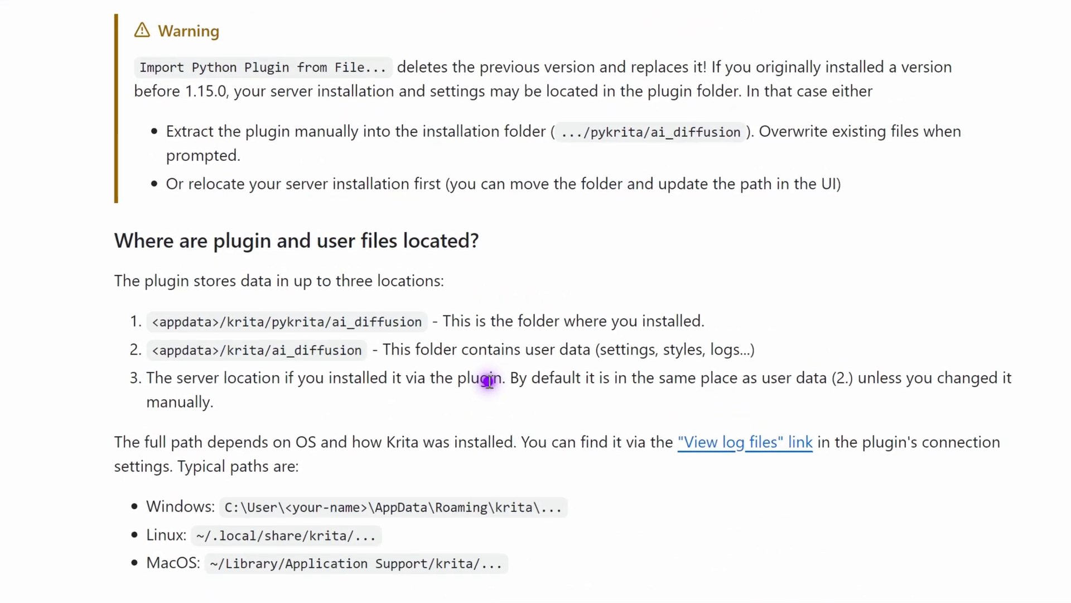
Return to the krita-ai-diffusion repository and open its Releases list showing Version 1.22.0
scroll(down, 3)
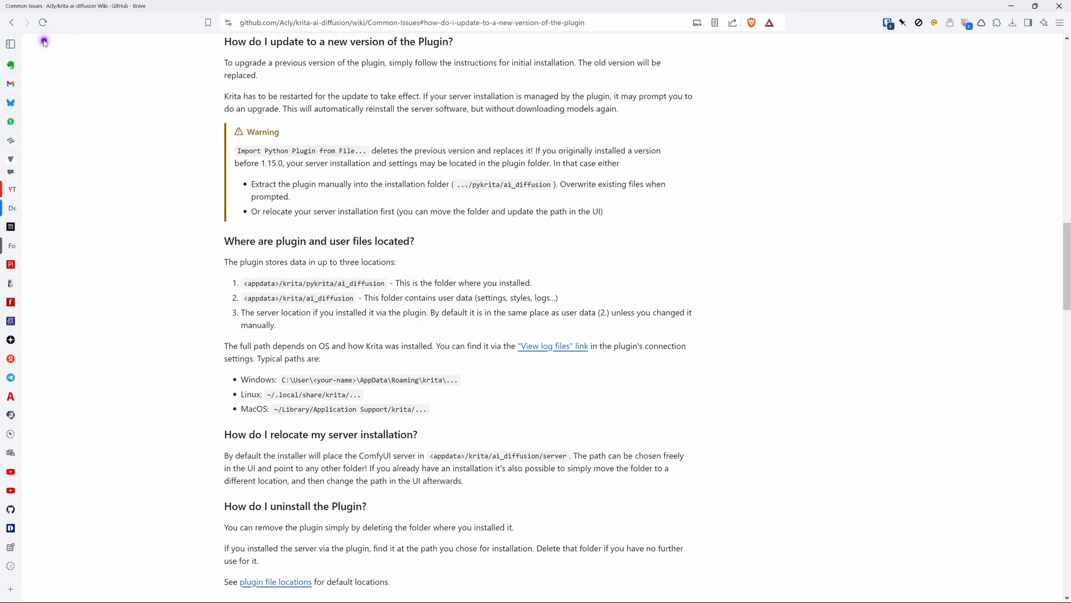
click(11, 22)
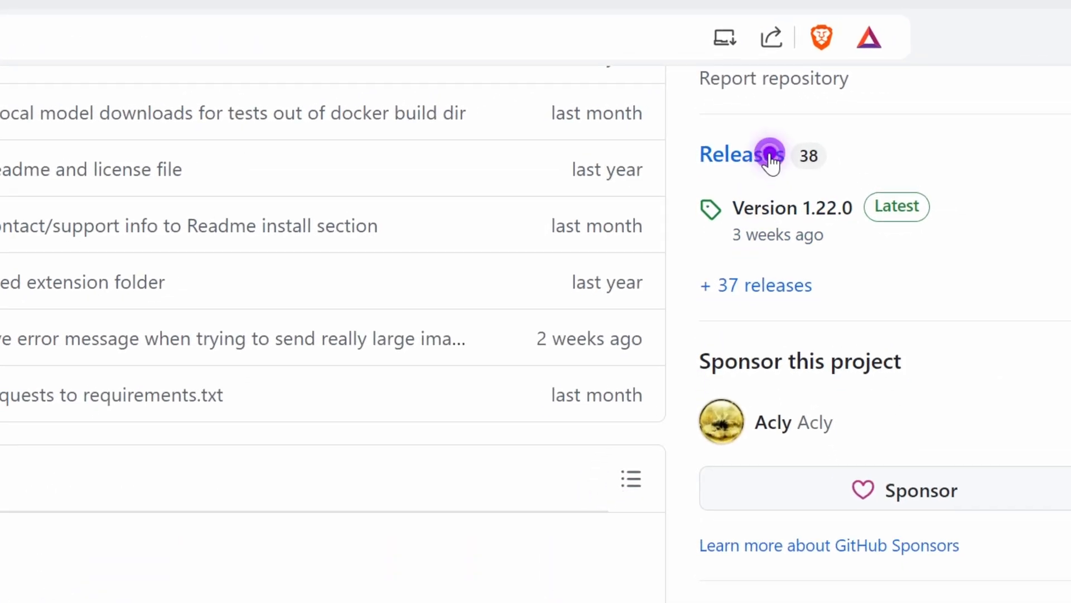
click(740, 154)
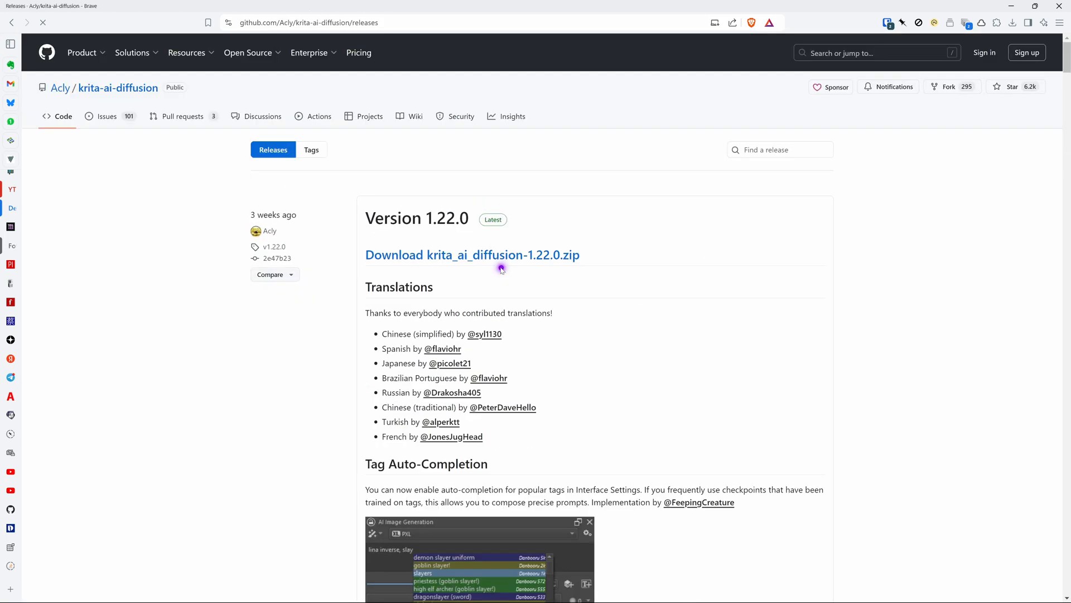
mouse_move(552, 258)
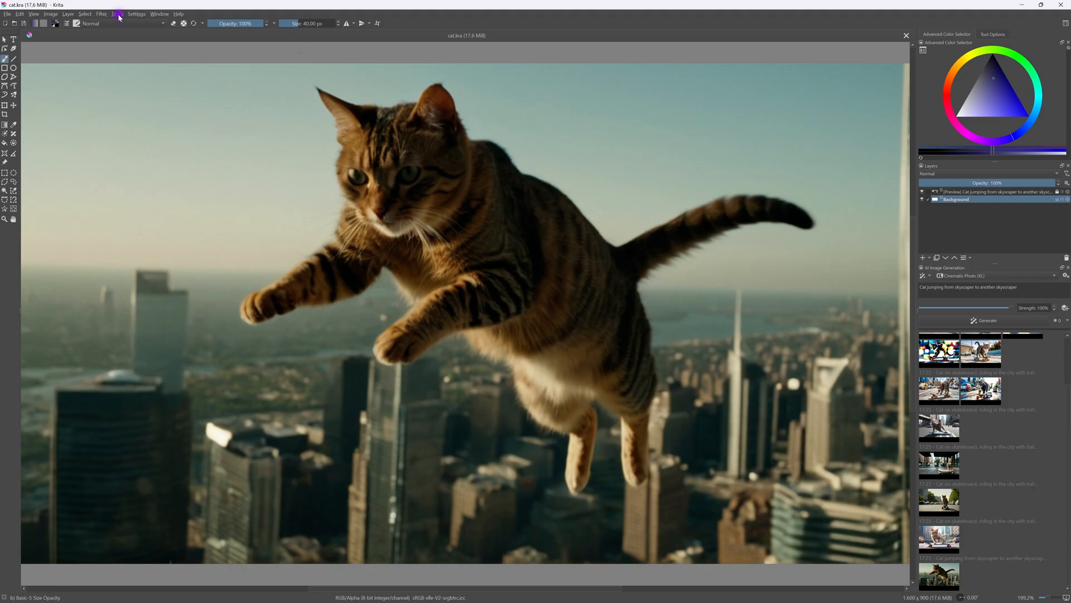
Import the downloaded AI Image Diffusion plugin zip, overwrite the old plugin, and enable it
click(113, 13)
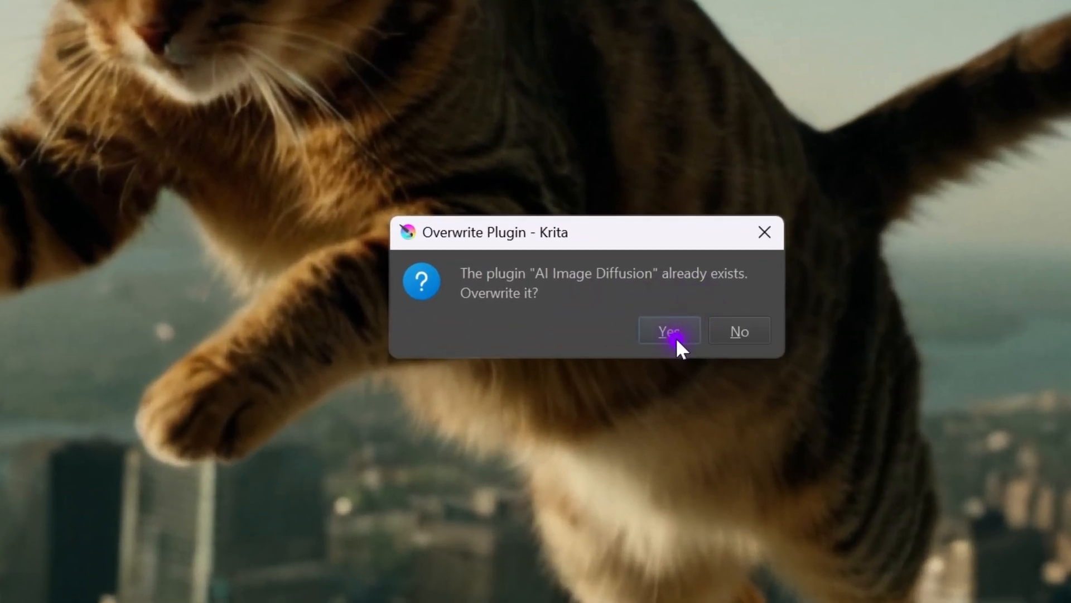
click(668, 331)
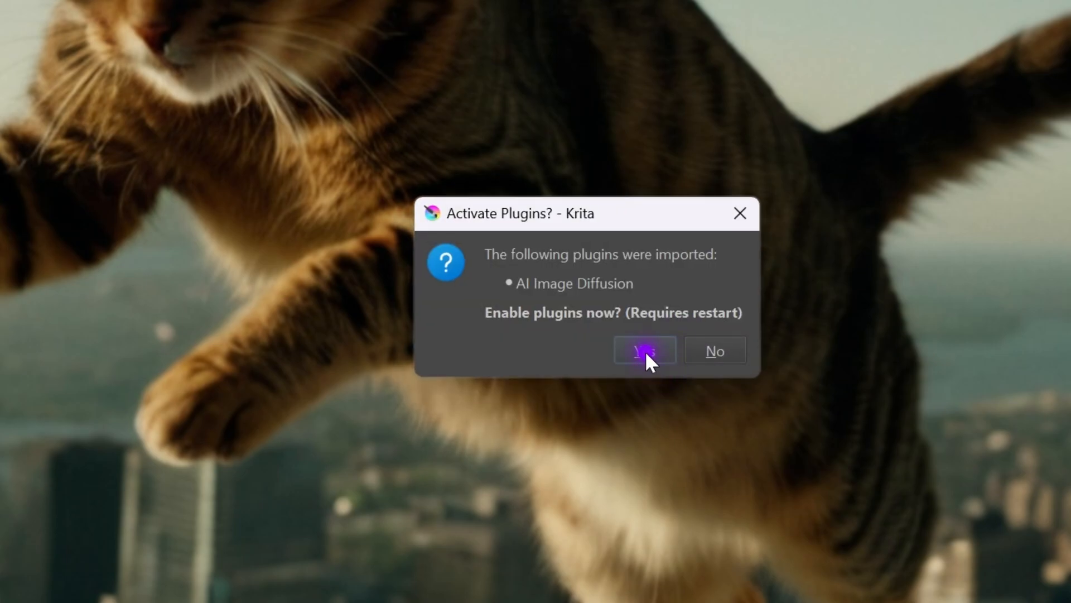
click(642, 351)
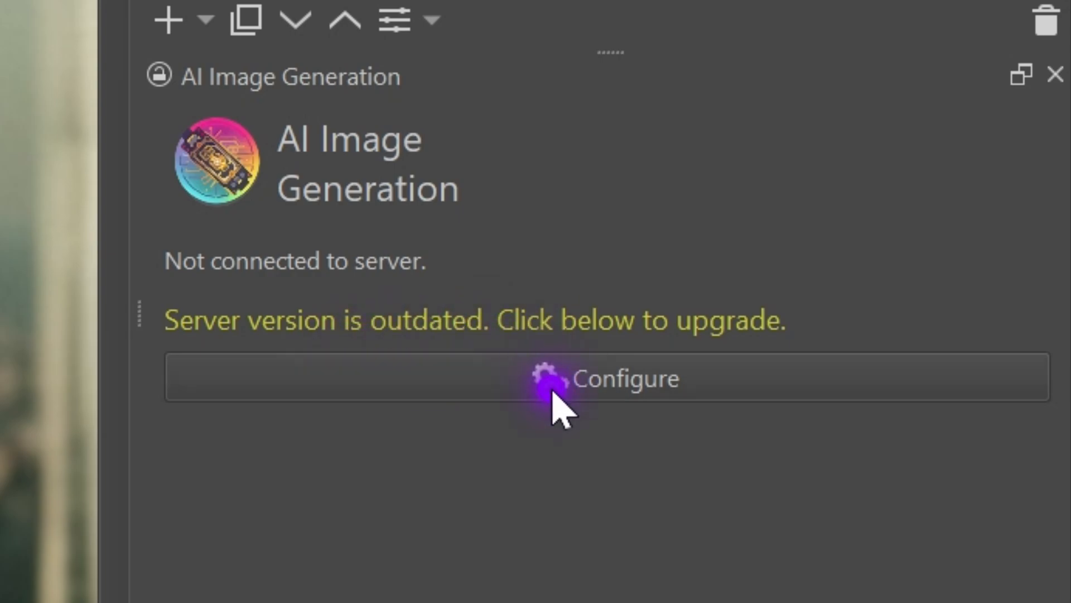
Open the AI Image Generation settings to upgrade the server, then return focus to Krita
click(605, 377)
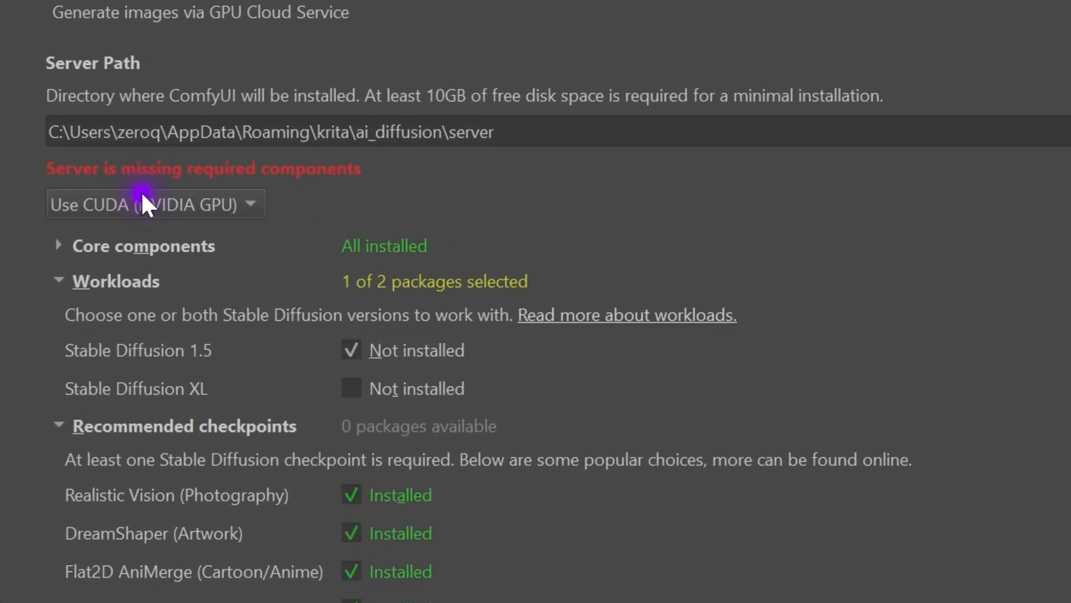
mouse_move(294, 92)
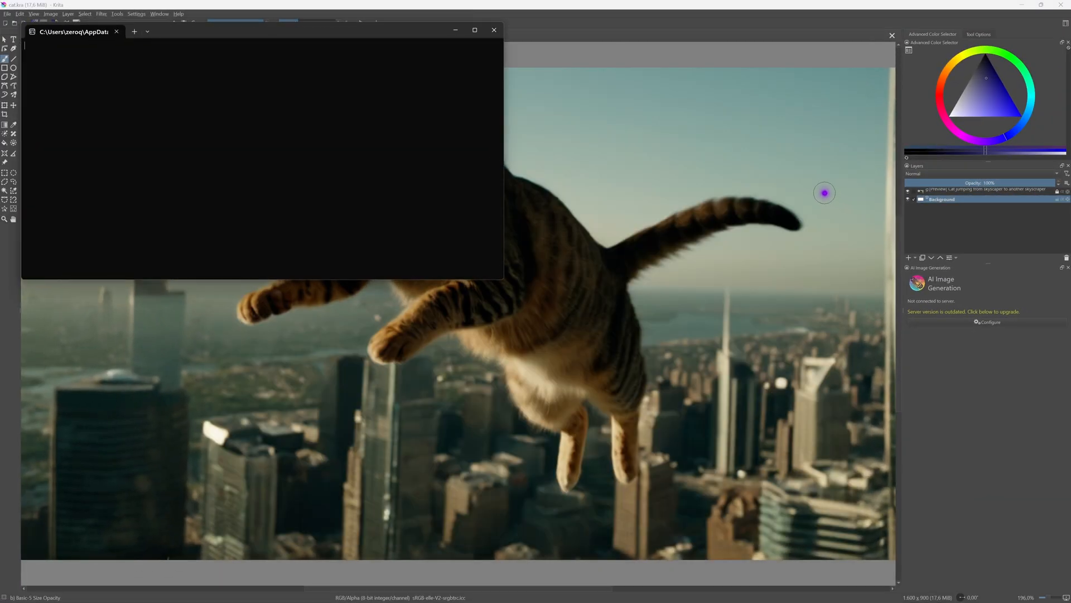
click(493, 30)
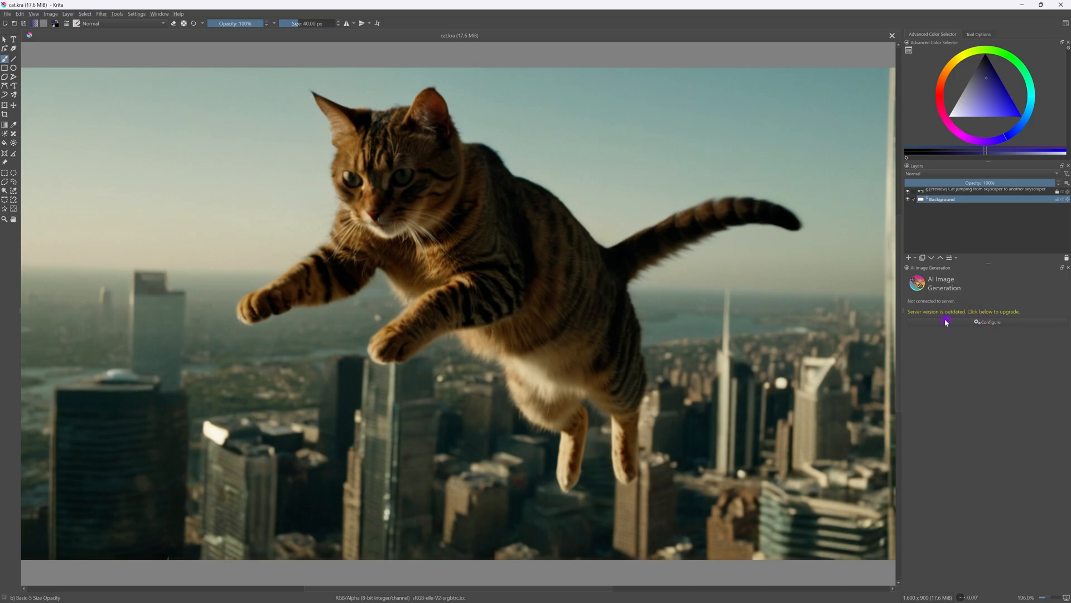
mouse_move(973, 323)
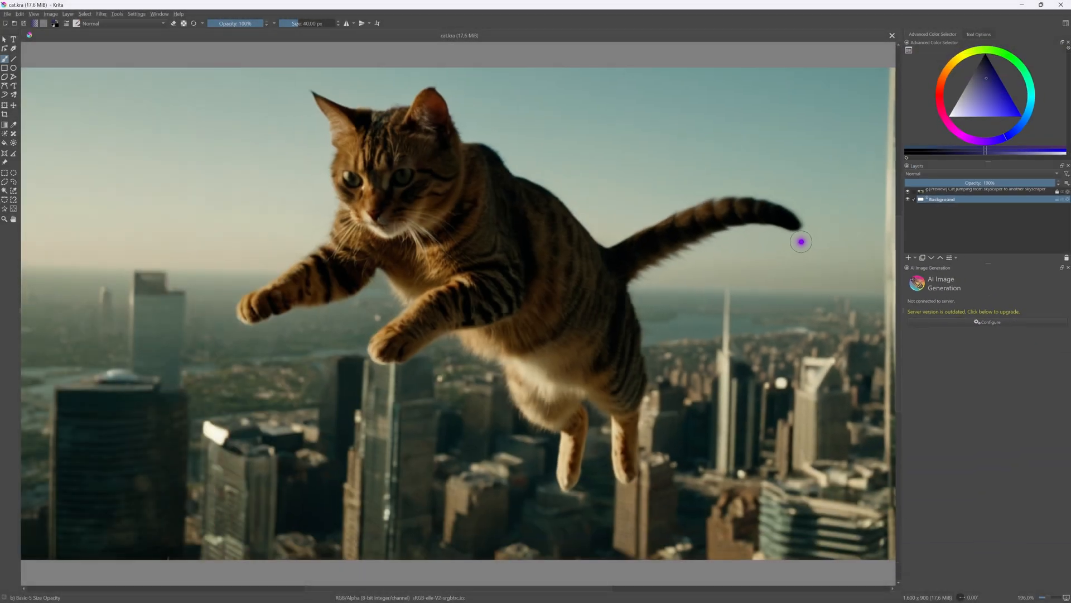
mouse_move(837, 307)
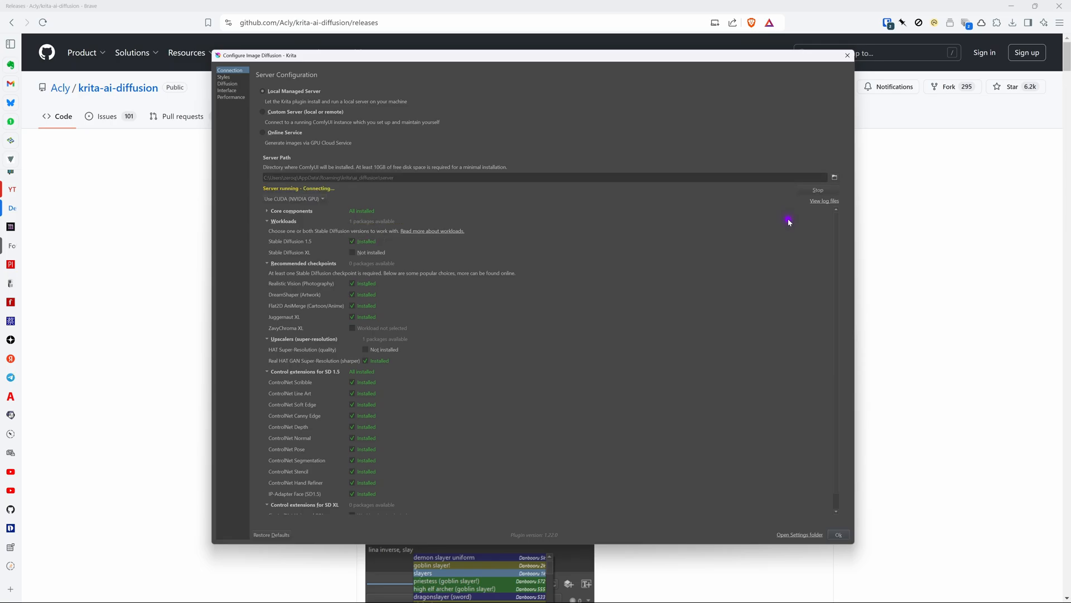
After the server connects, reopen the plugin configuration and view its Interface page
click(847, 55)
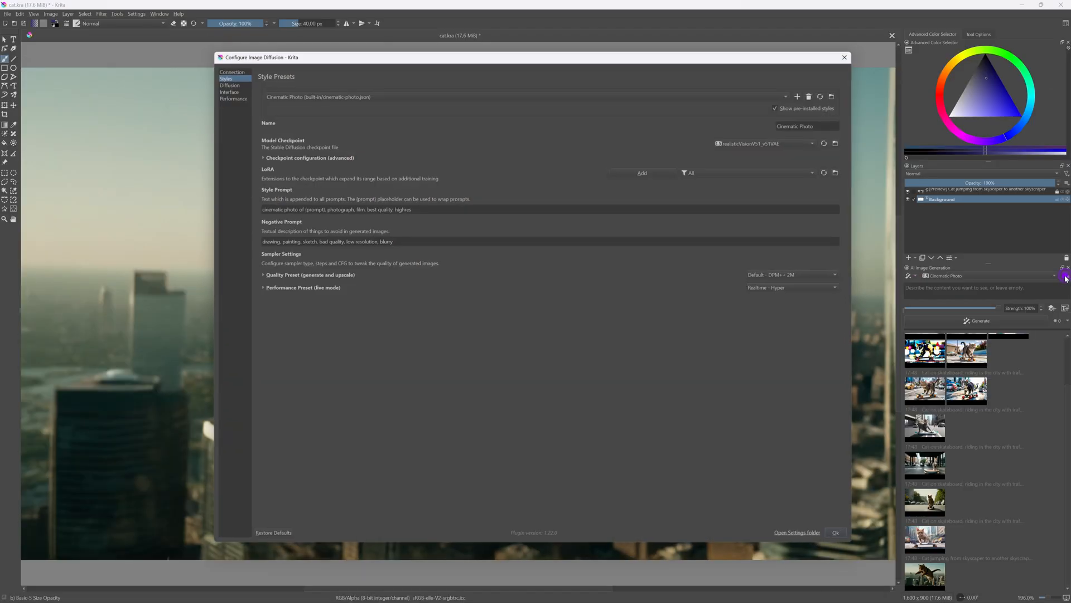
click(229, 84)
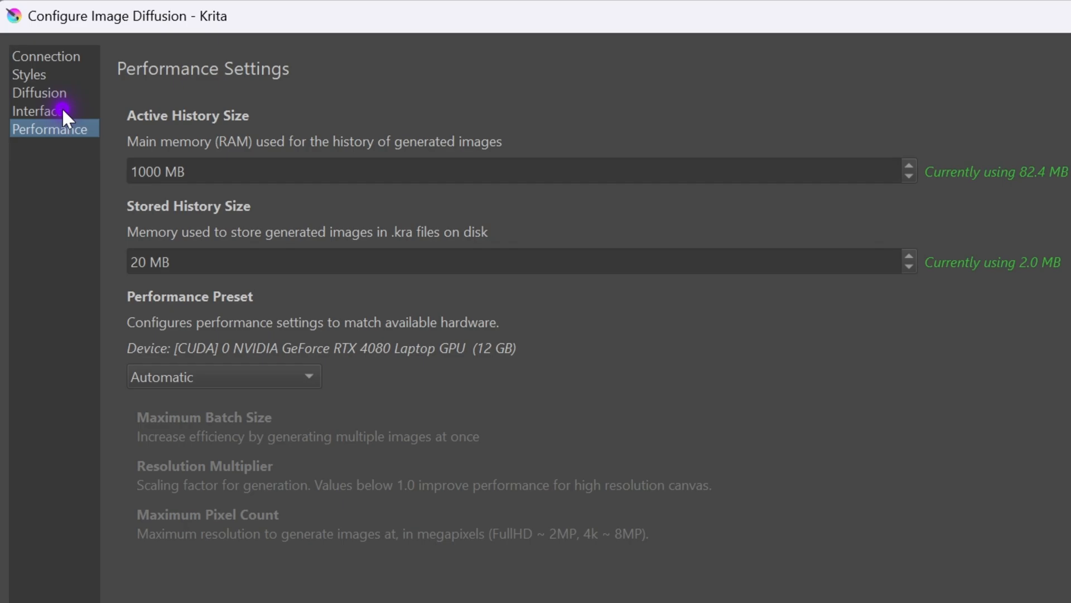
click(39, 111)
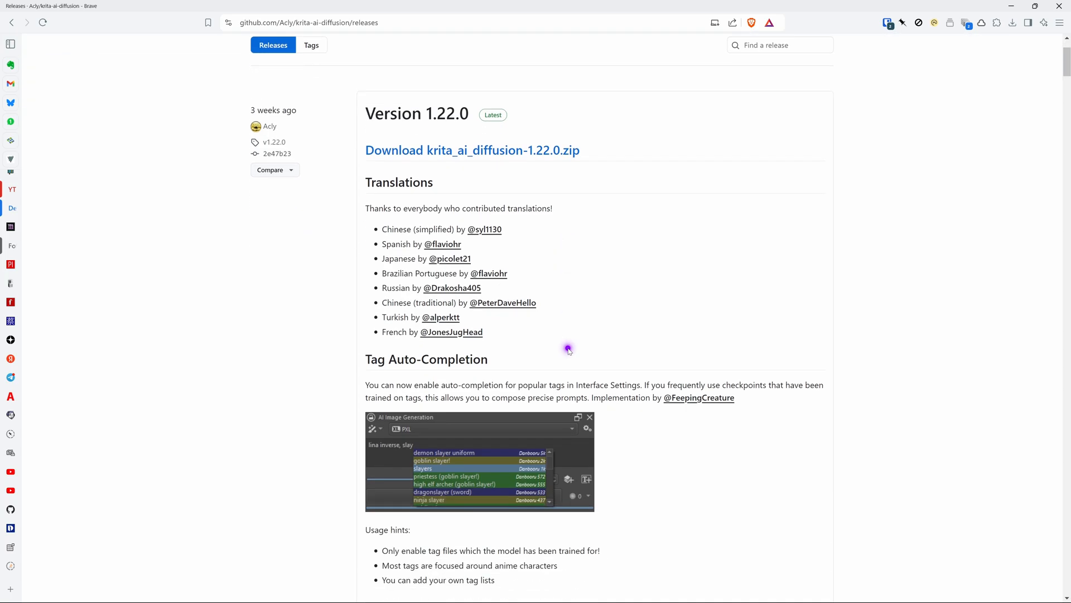
Scroll the v1.22.0 release notes to Flux support and follow the Flux.1 [schnell] checkpoint link
scroll(down, 3)
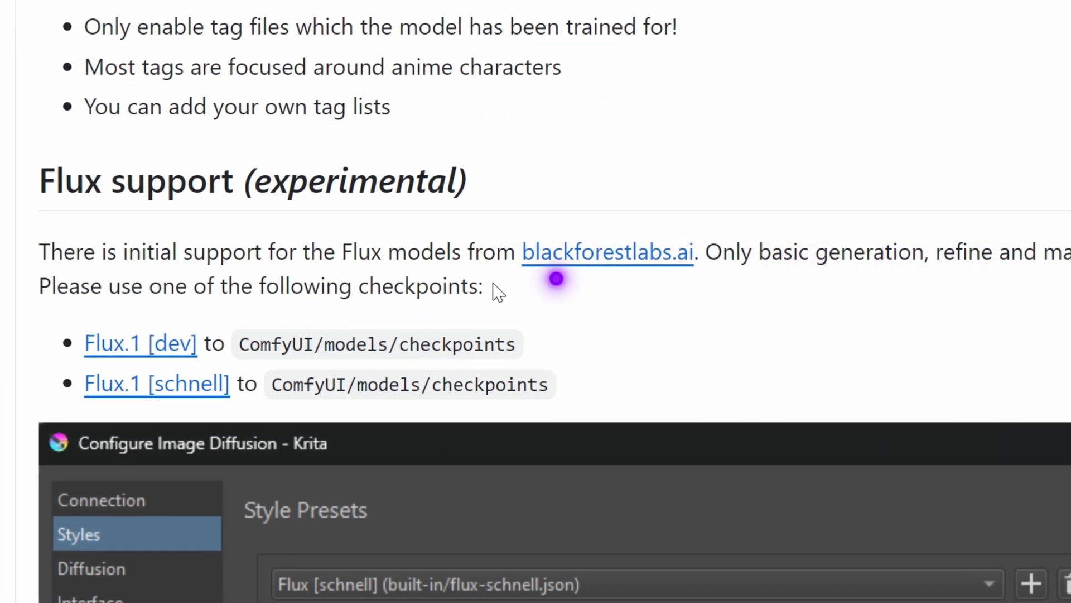
scroll(down, 3)
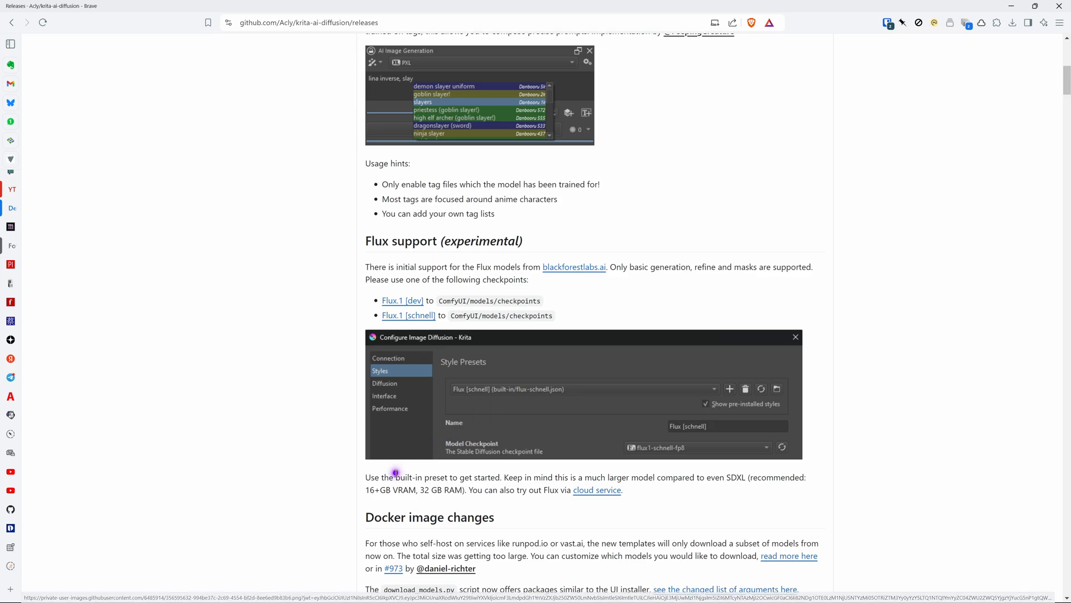
scroll(down, 3)
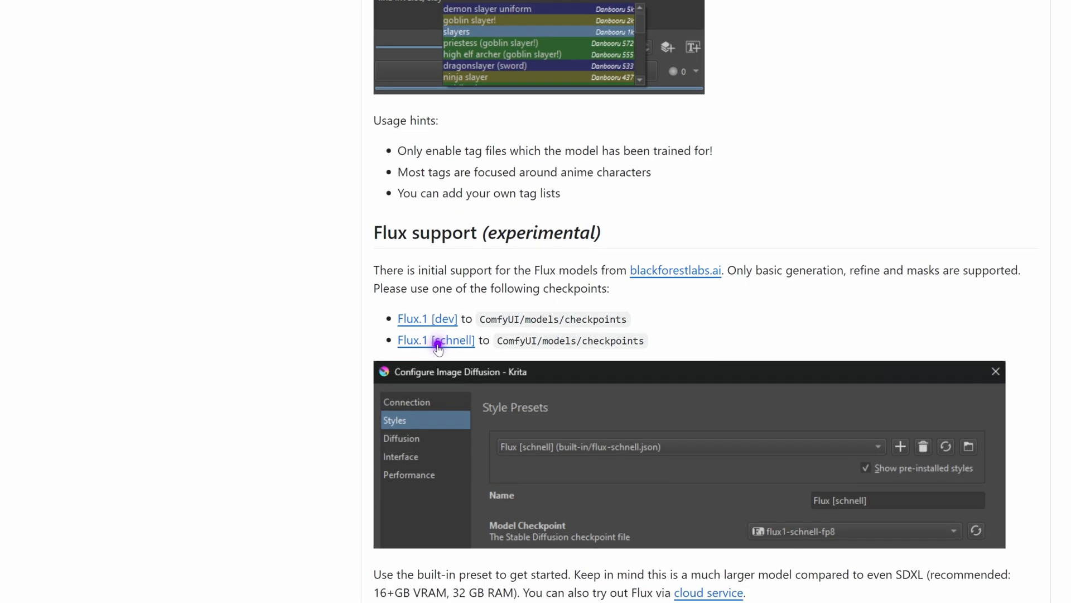
click(436, 340)
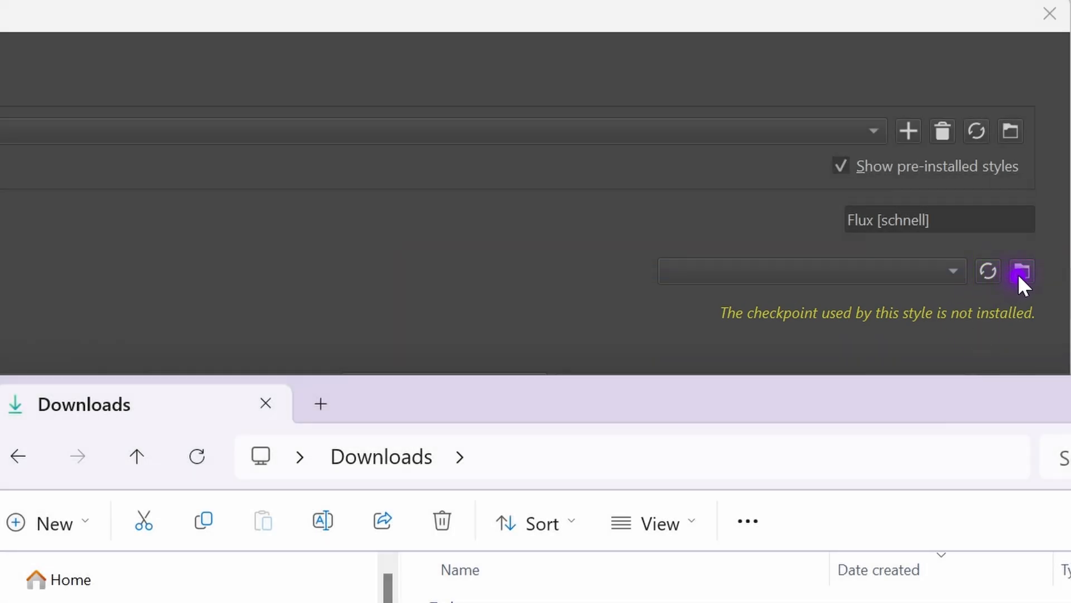
Put flux1-schnell-fp8 into the checkpoints folder and close the Downloads and checkpoints windows
click(1021, 271)
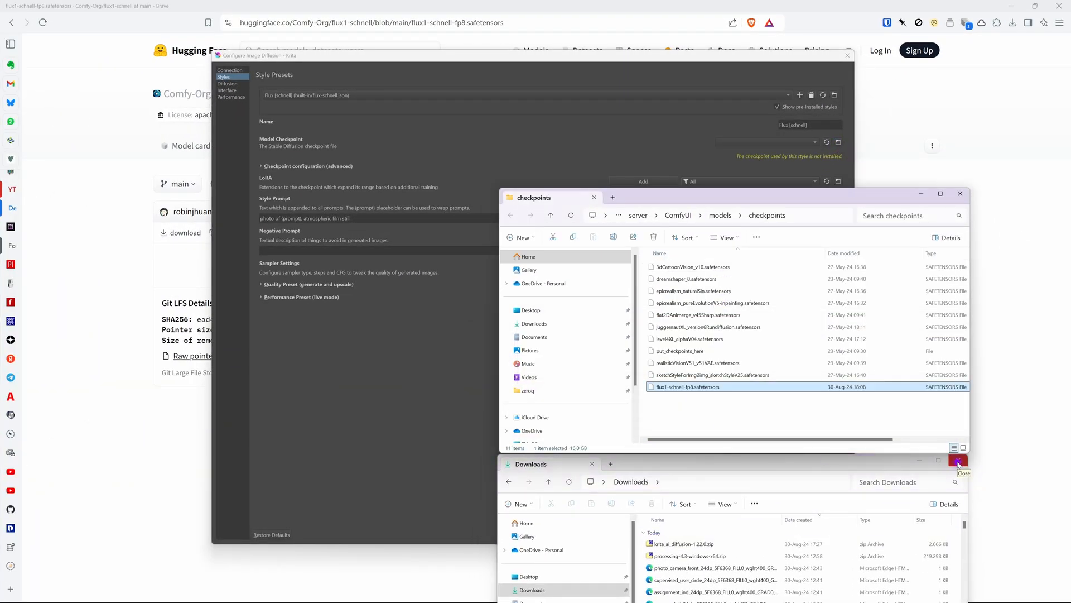
click(956, 463)
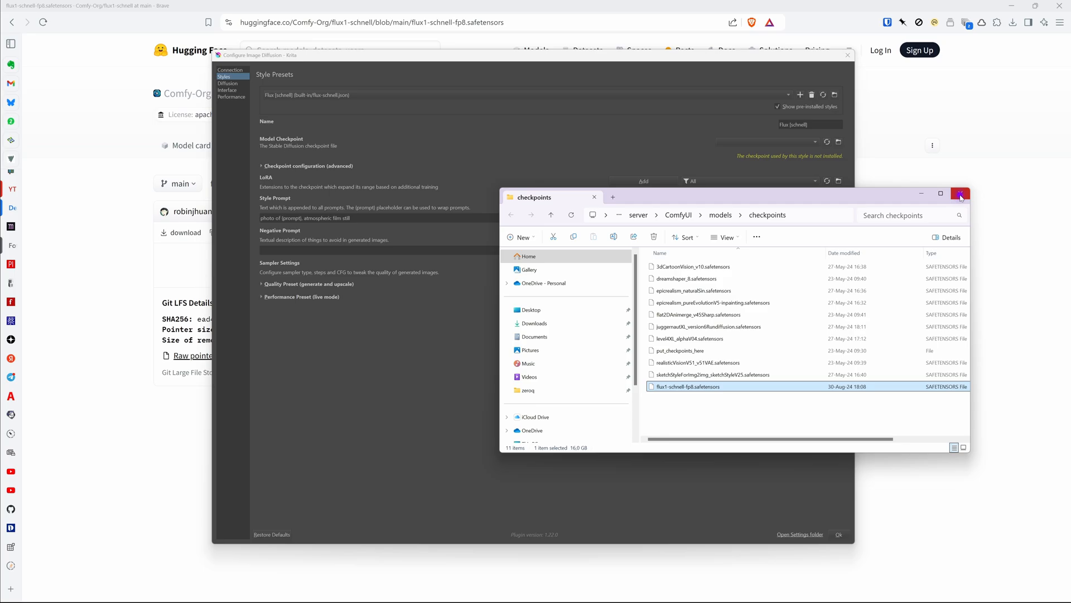
click(961, 193)
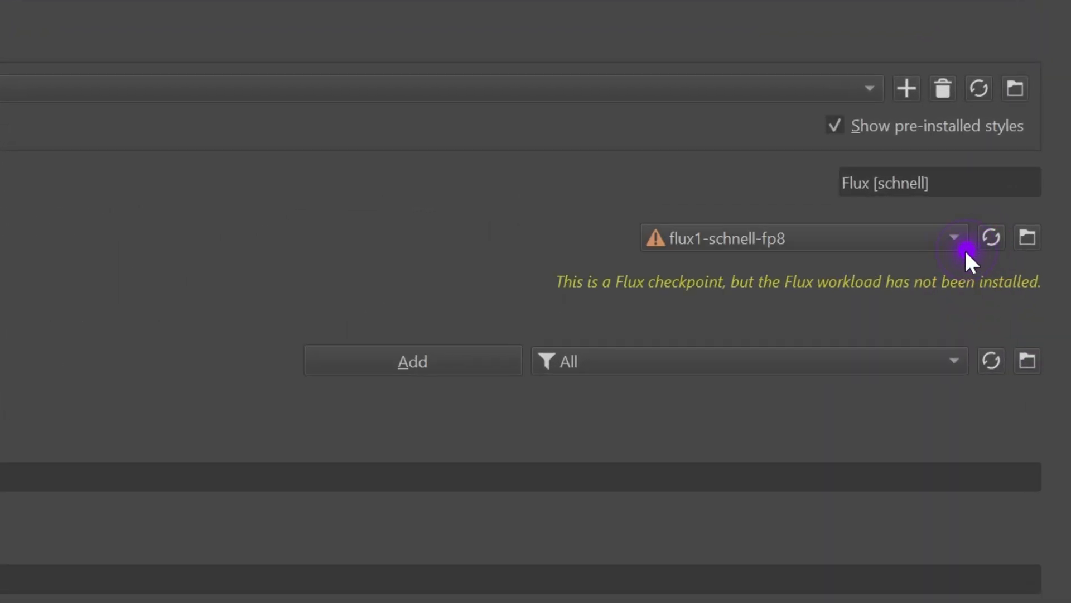
mouse_move(908, 246)
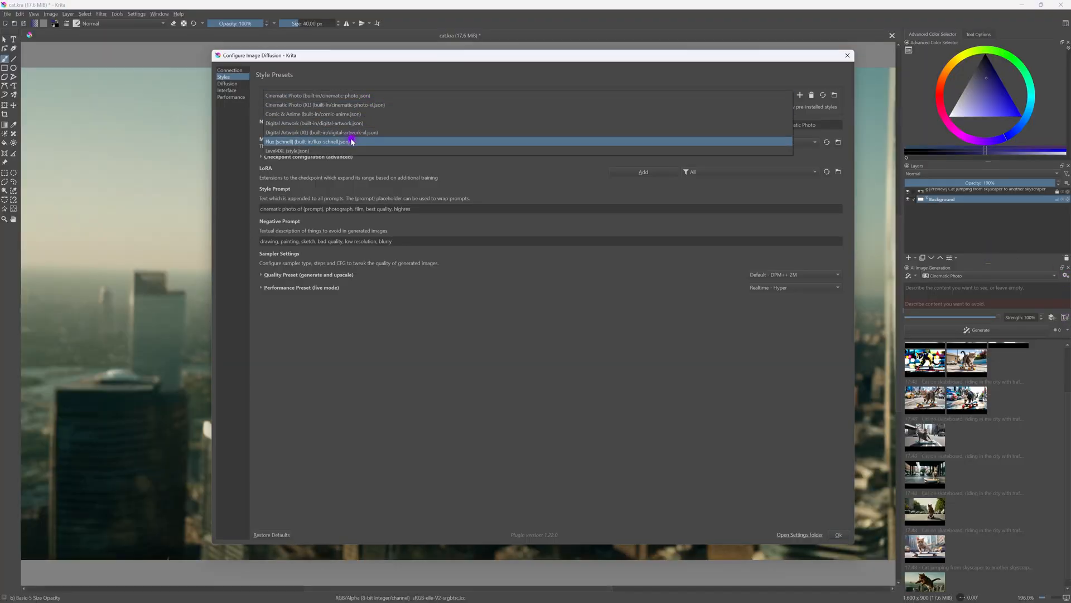
Choose the Flux [schnell] style preset and create a new 1024×1024 image
click(308, 141)
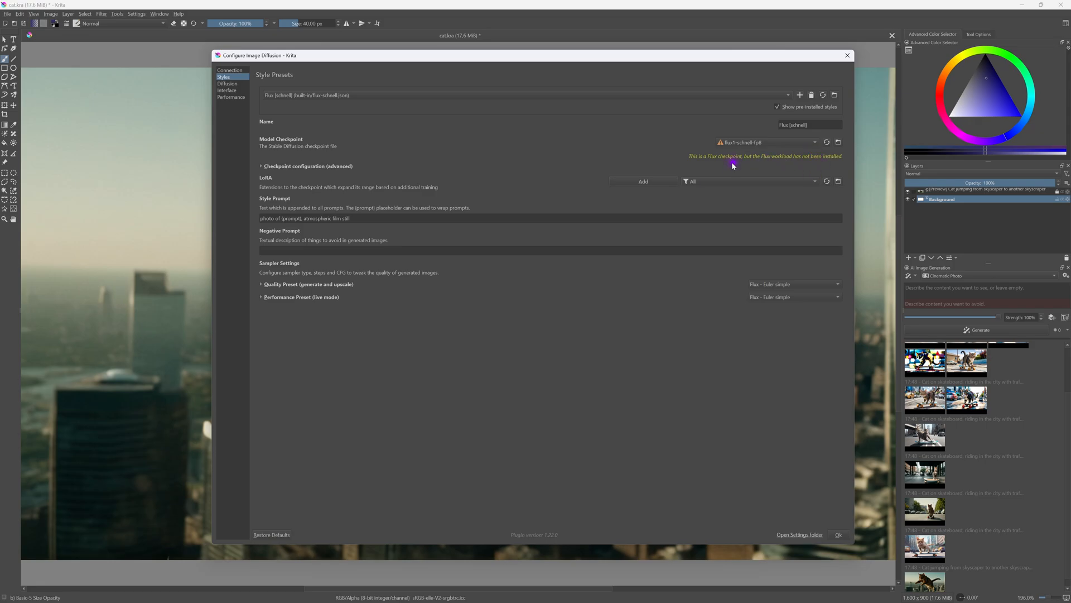
mouse_move(739, 164)
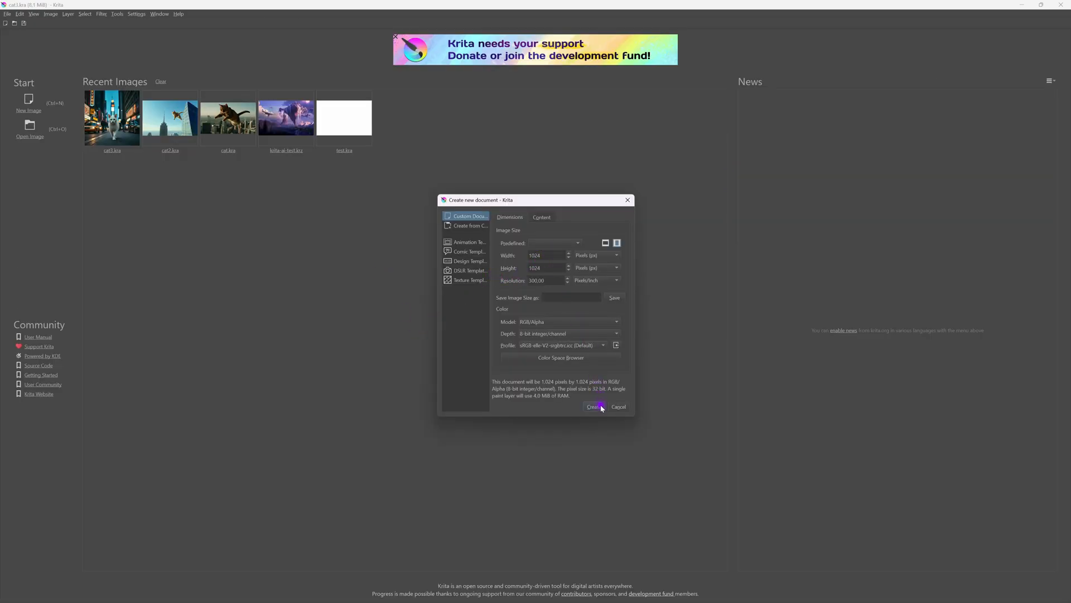
click(593, 407)
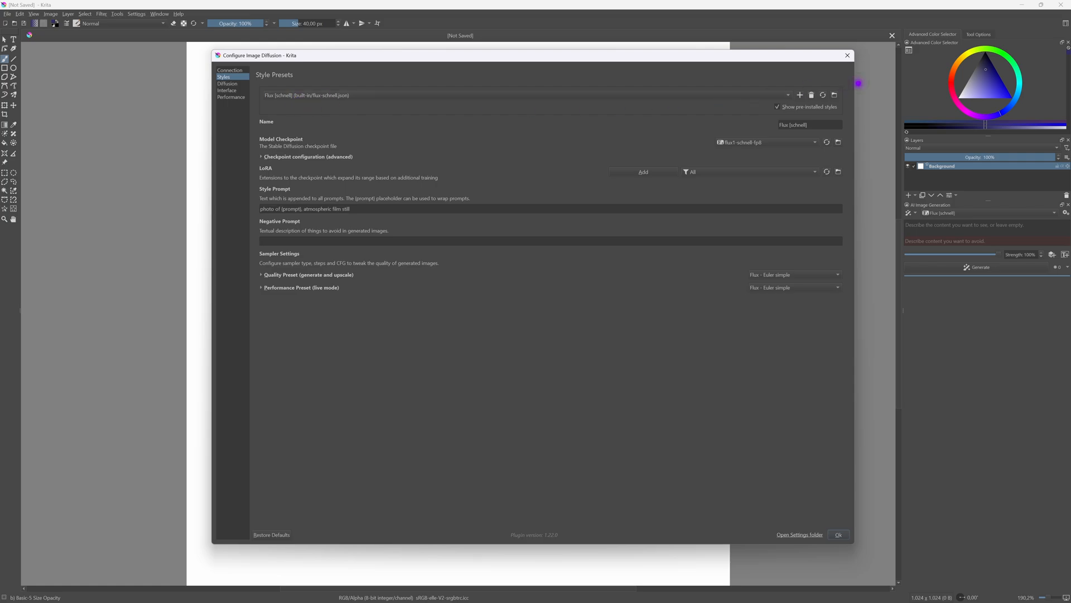
mouse_move(812, 263)
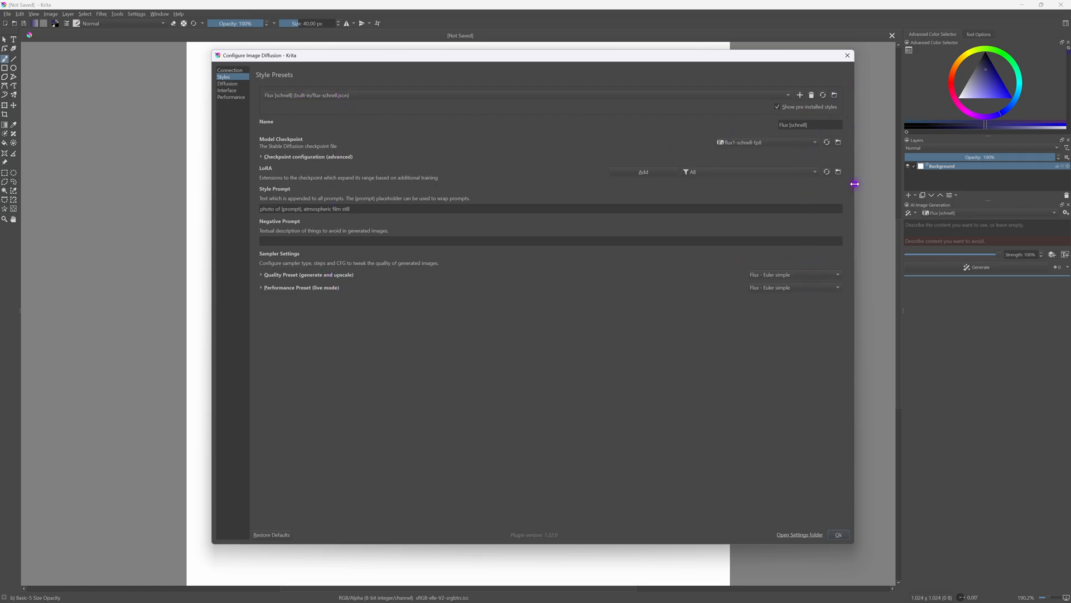
click(837, 534)
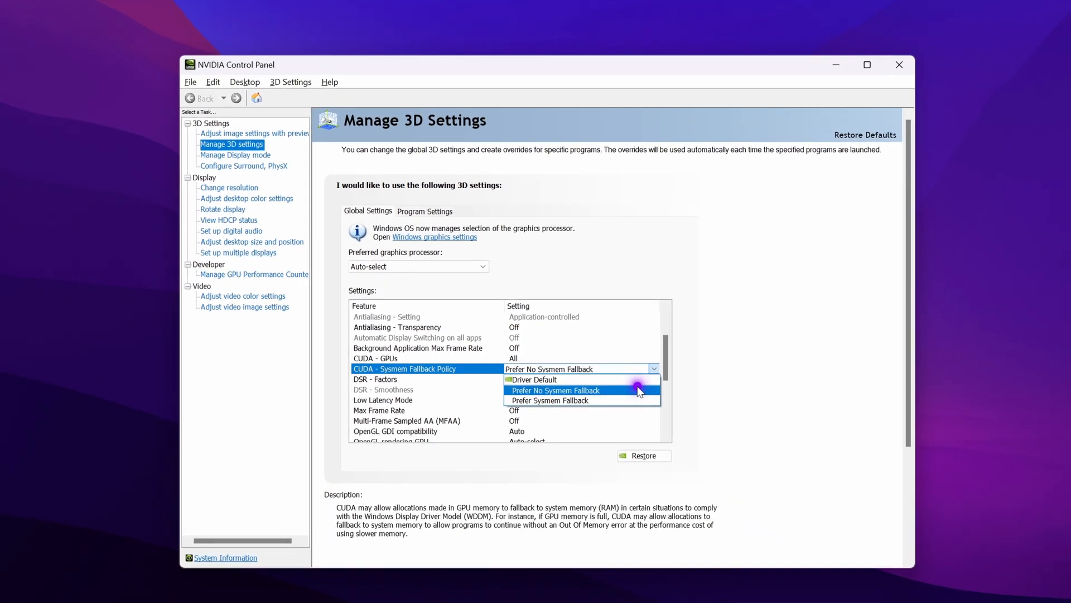
mouse_move(758, 378)
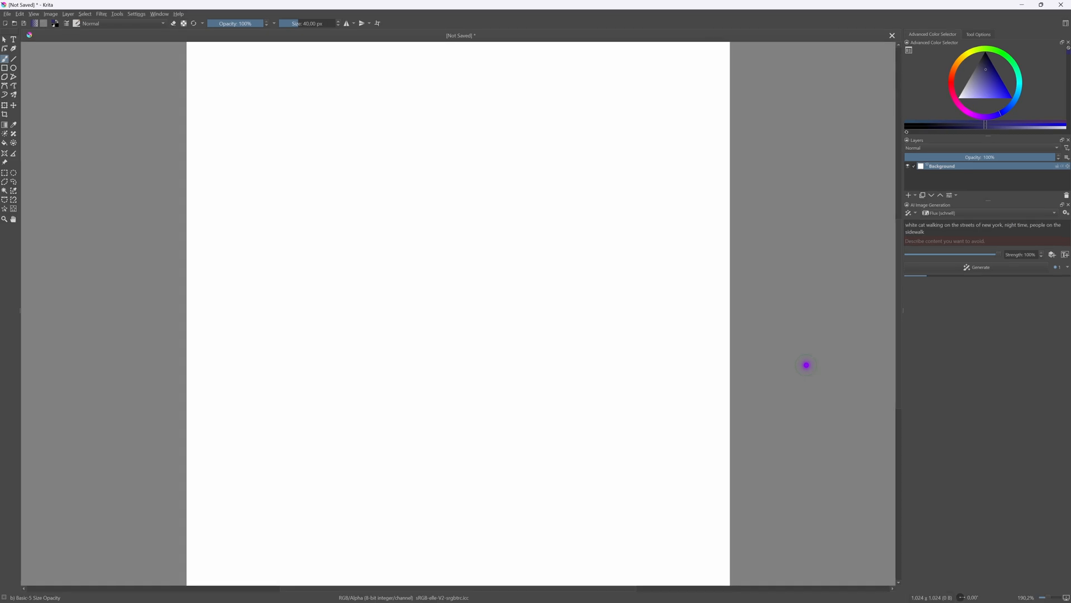
Prompt for a white cat on a night New York sidewalk with people, and generate
click(978, 268)
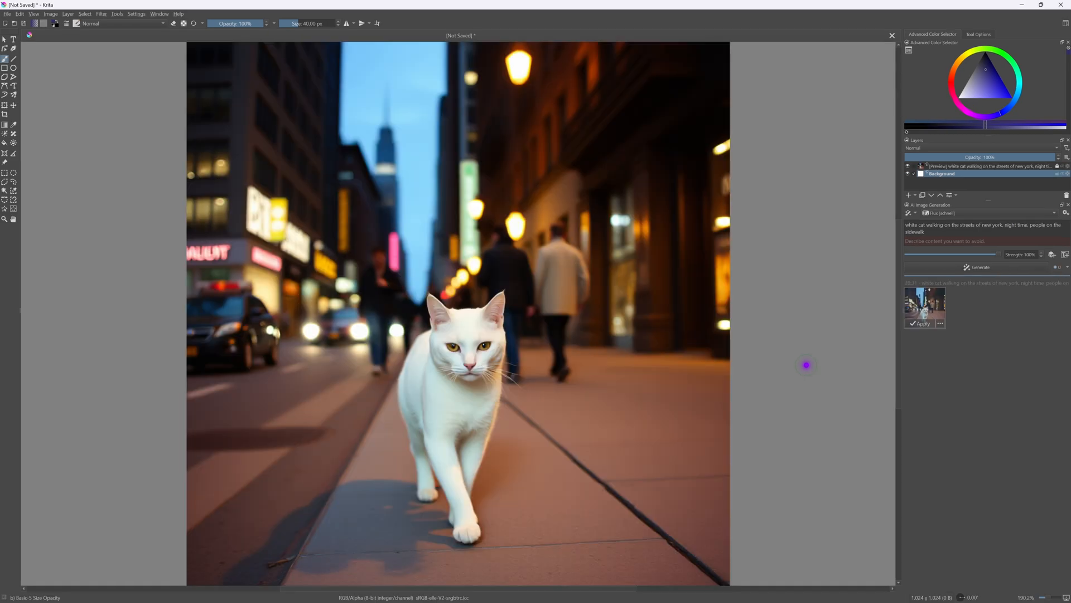
click(919, 323)
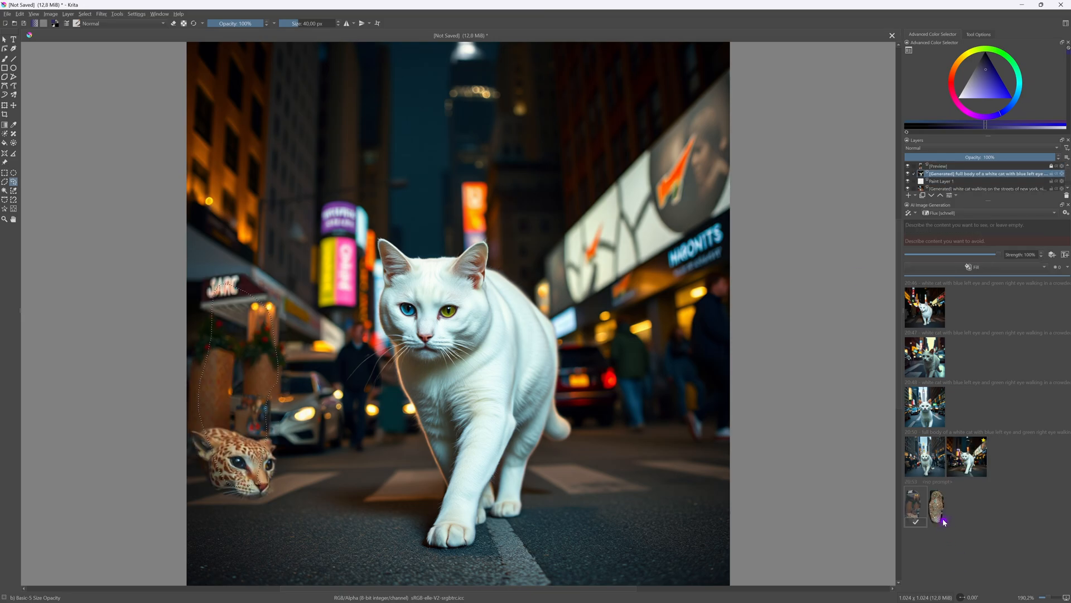
Preview fill results, keep the pedestrian-beside-the-taxi result as a layer, then regenerate fills
click(938, 508)
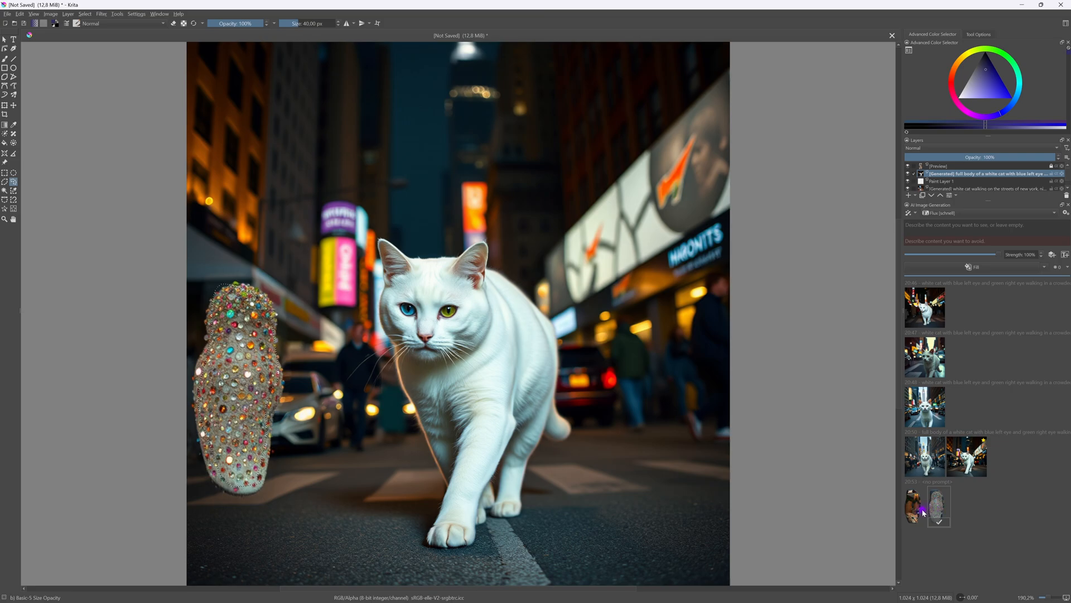
click(913, 508)
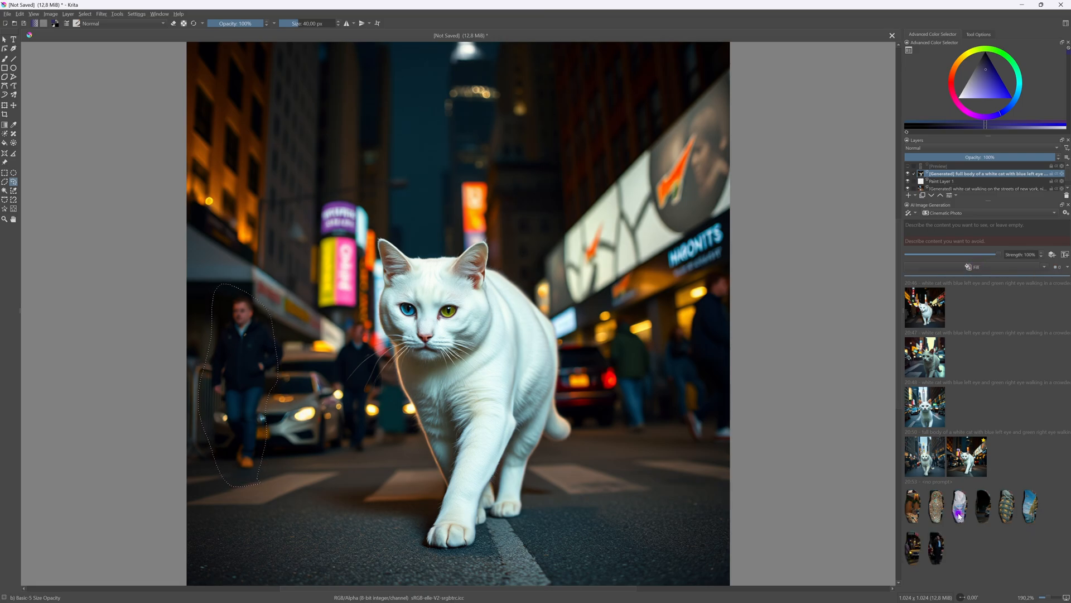
click(975, 267)
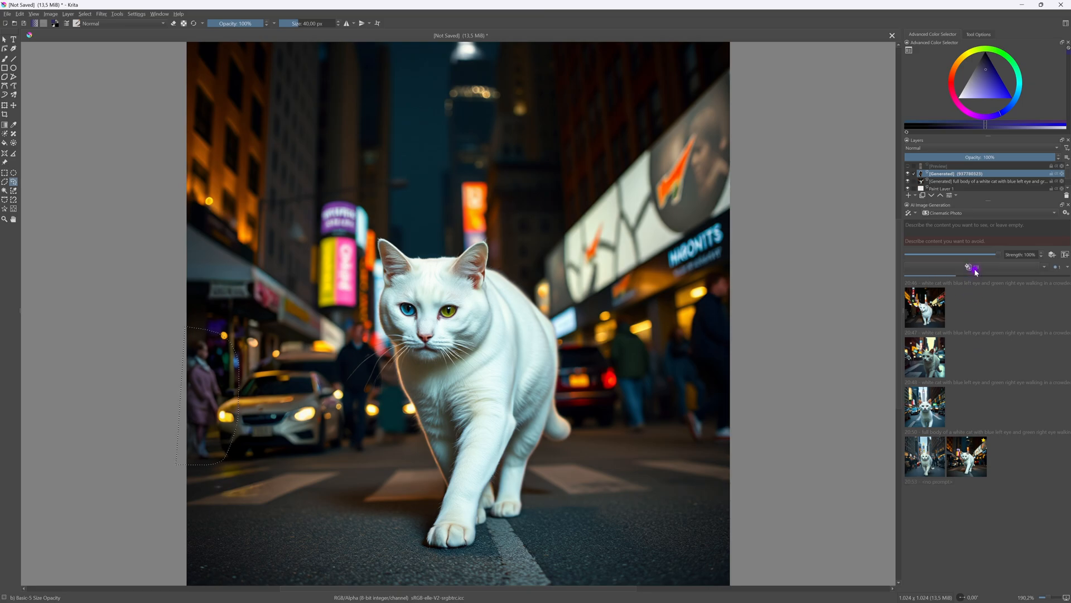
click(975, 266)
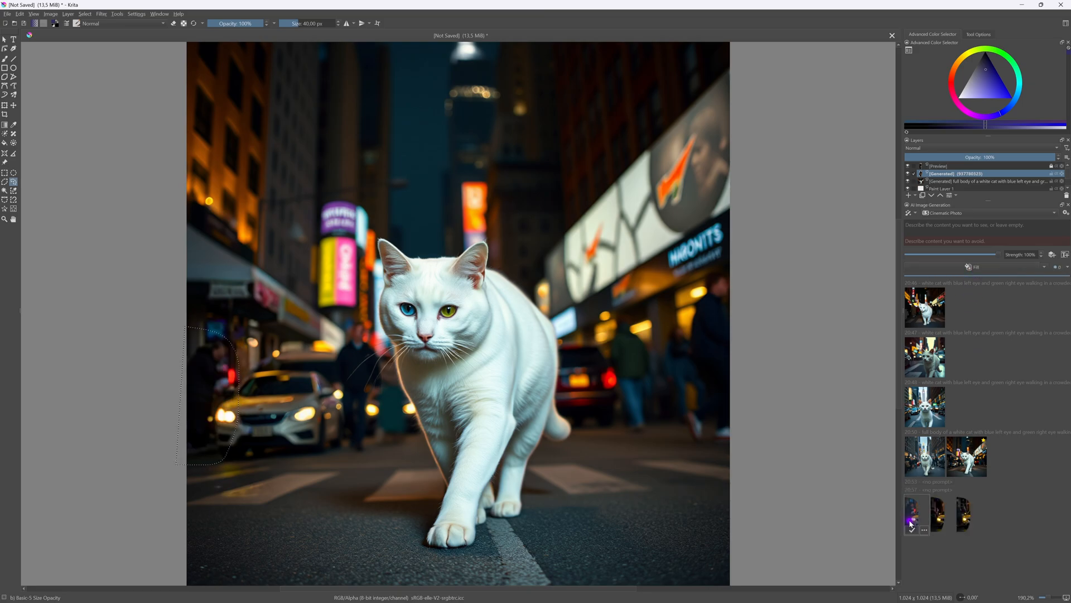